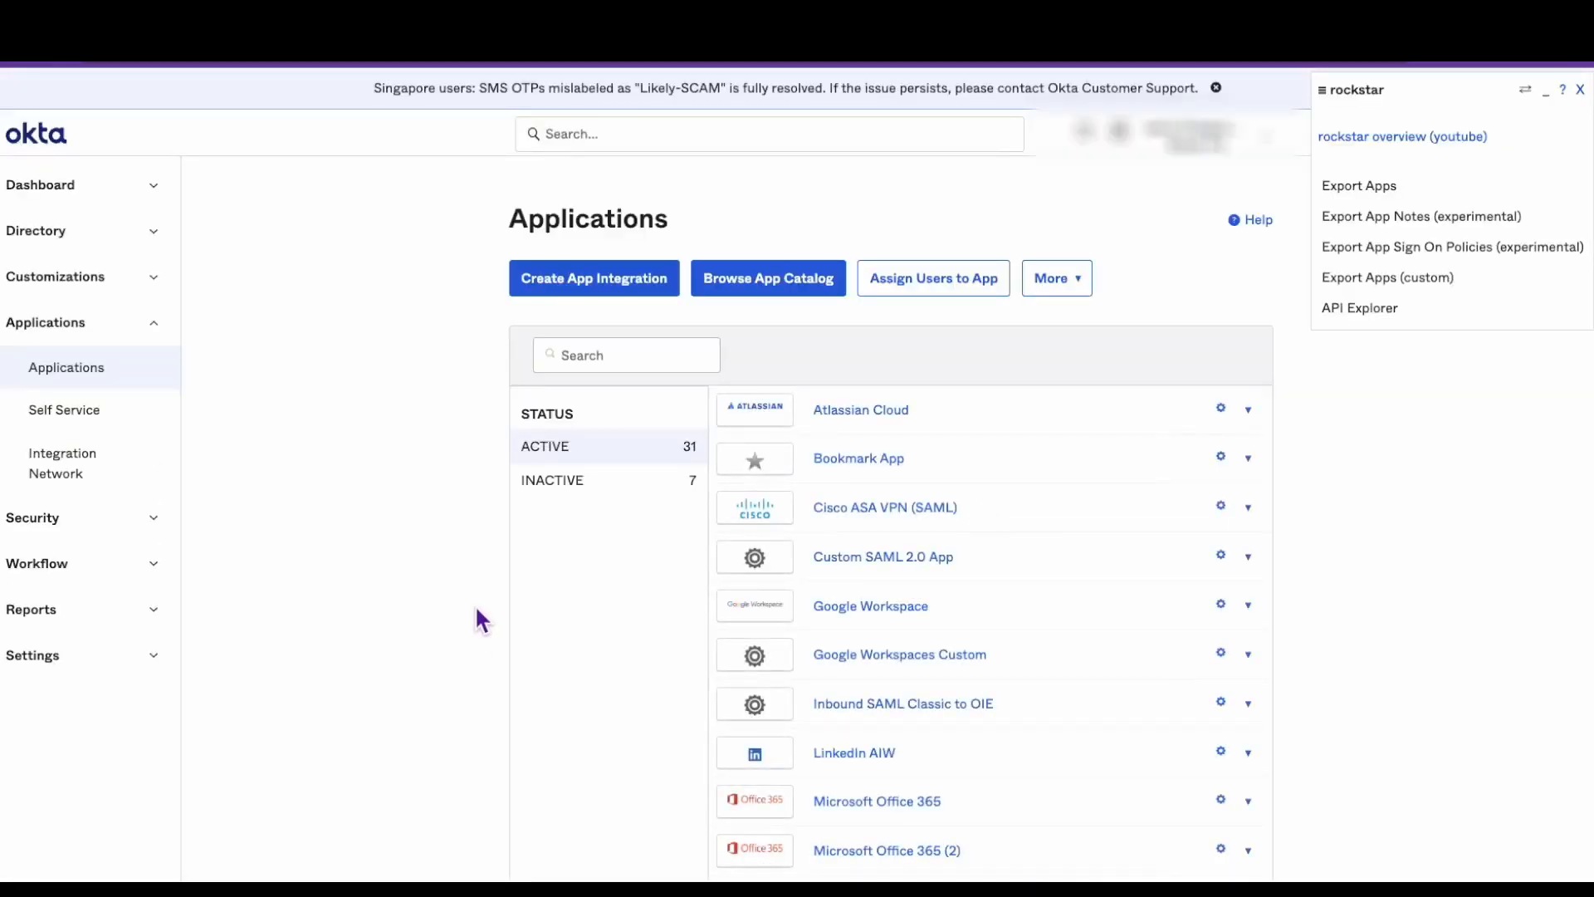
Open the Custom SAML 2.0 App from the active applications list
{"action": "scroll", "scroll_direction": "down", "scroll_amount": 3}
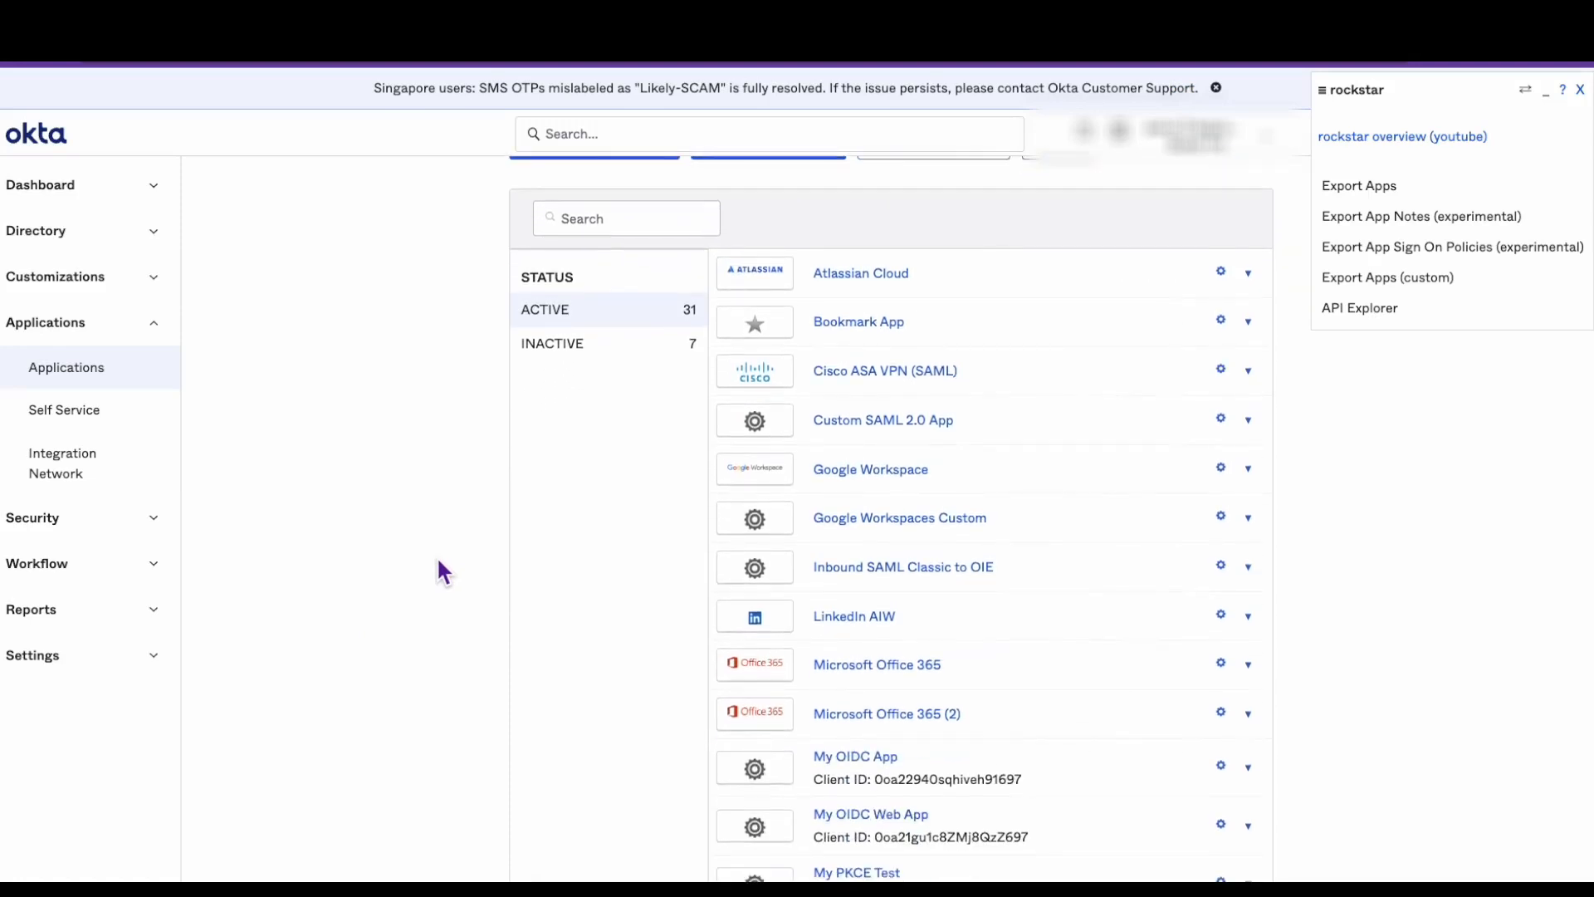
{"action": "scroll", "scroll_direction": "down", "scroll_amount": 3}
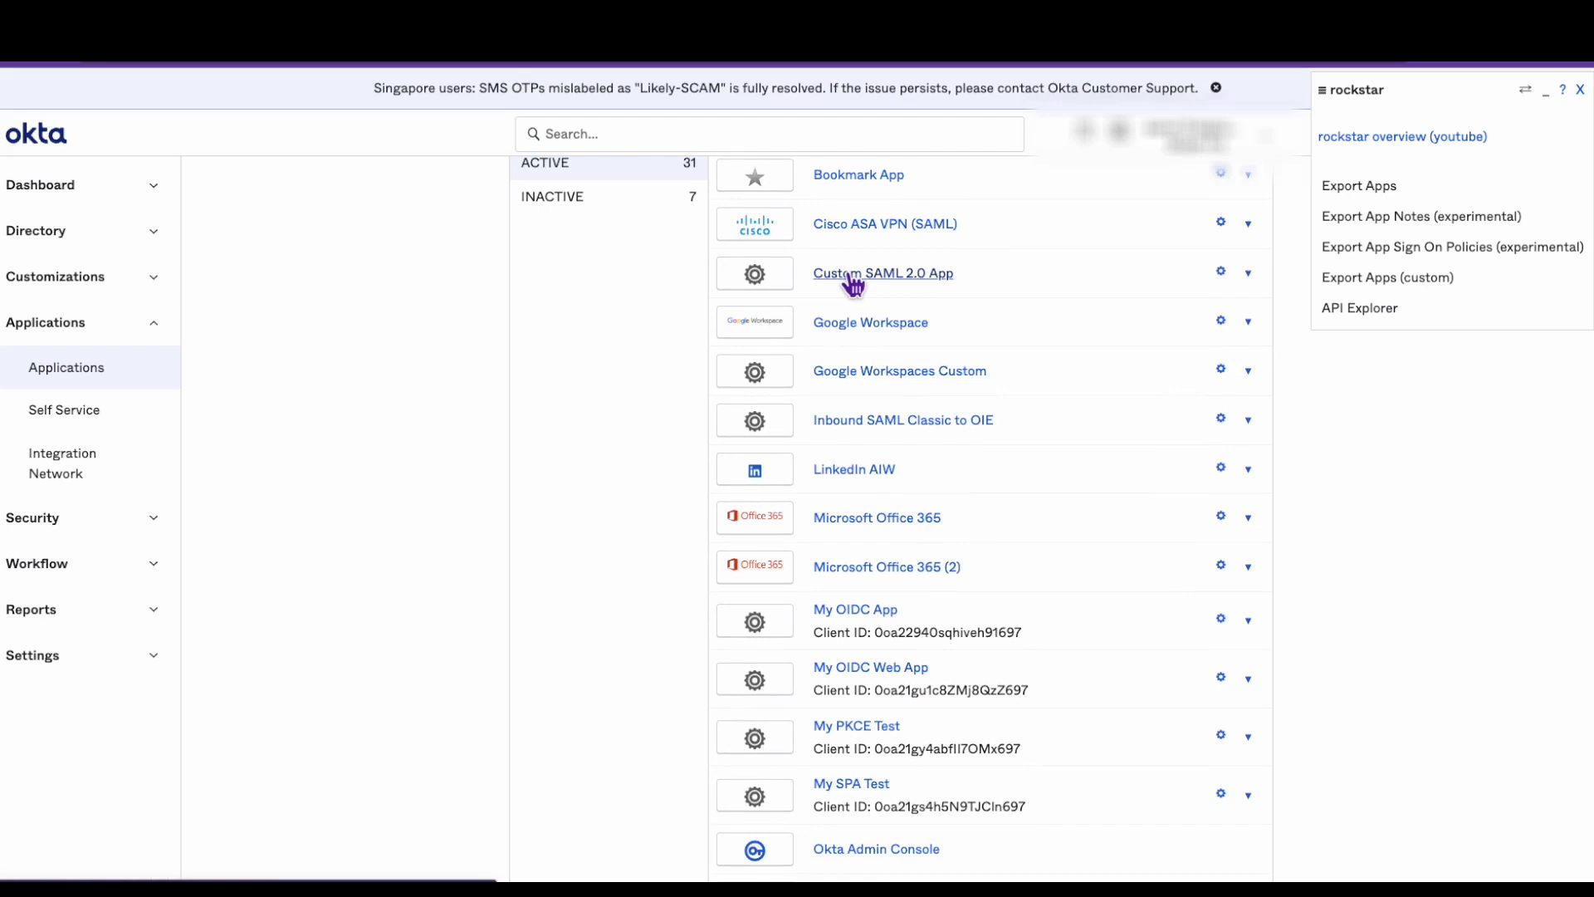
{"action": "left_click", "coordinate": [881, 273]}
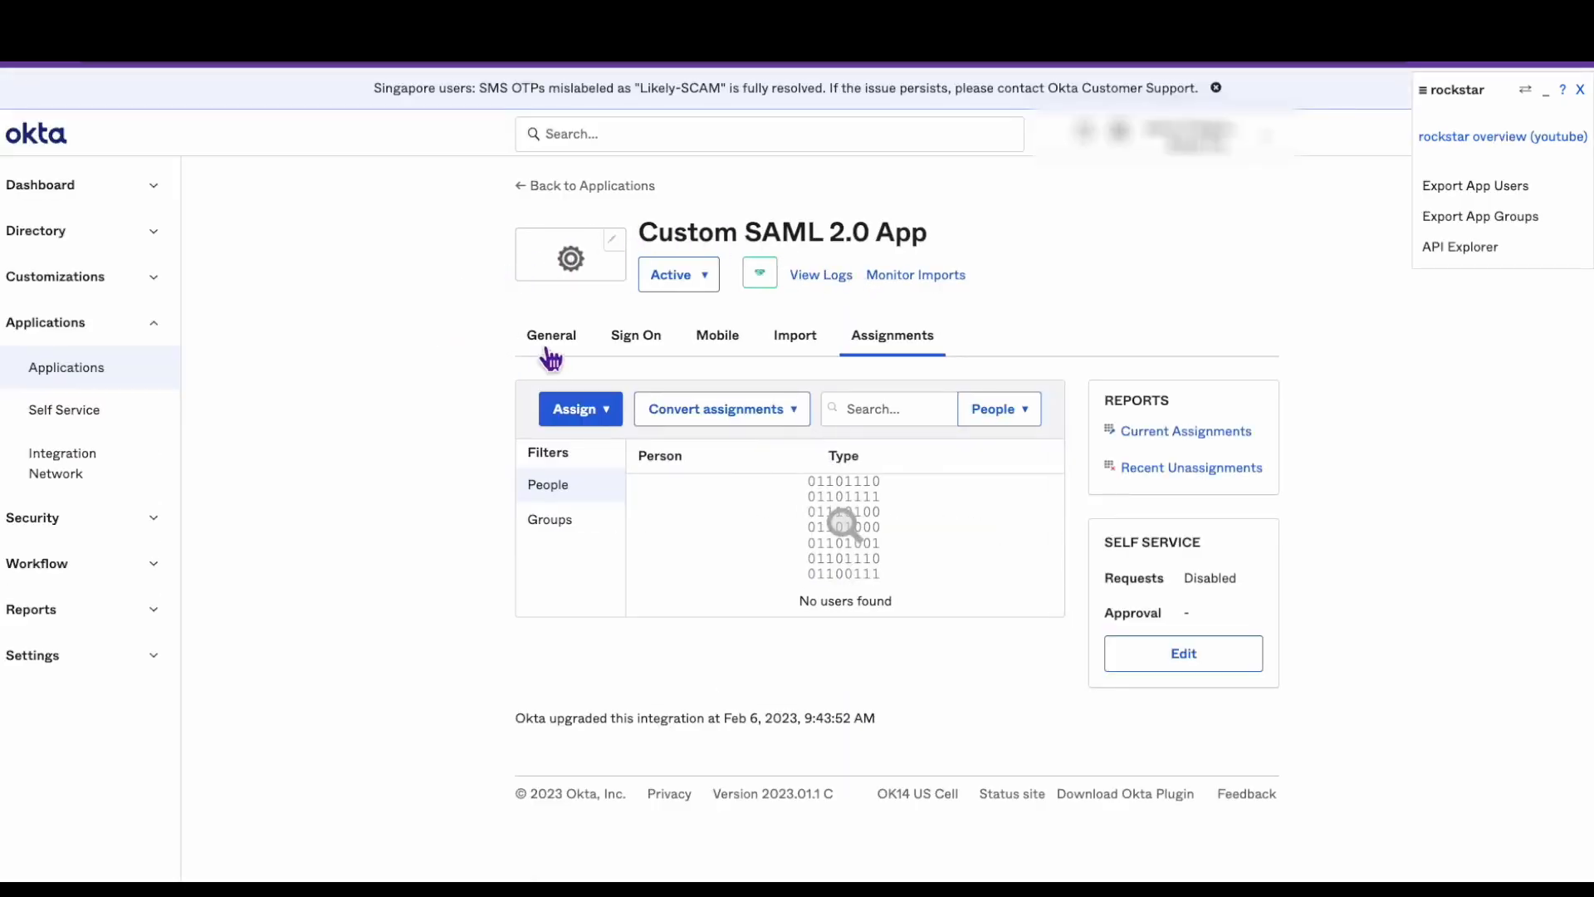
From the app's General settings, begin editing its SAML Settings
{"action": "left_click", "coordinate": [552, 334]}
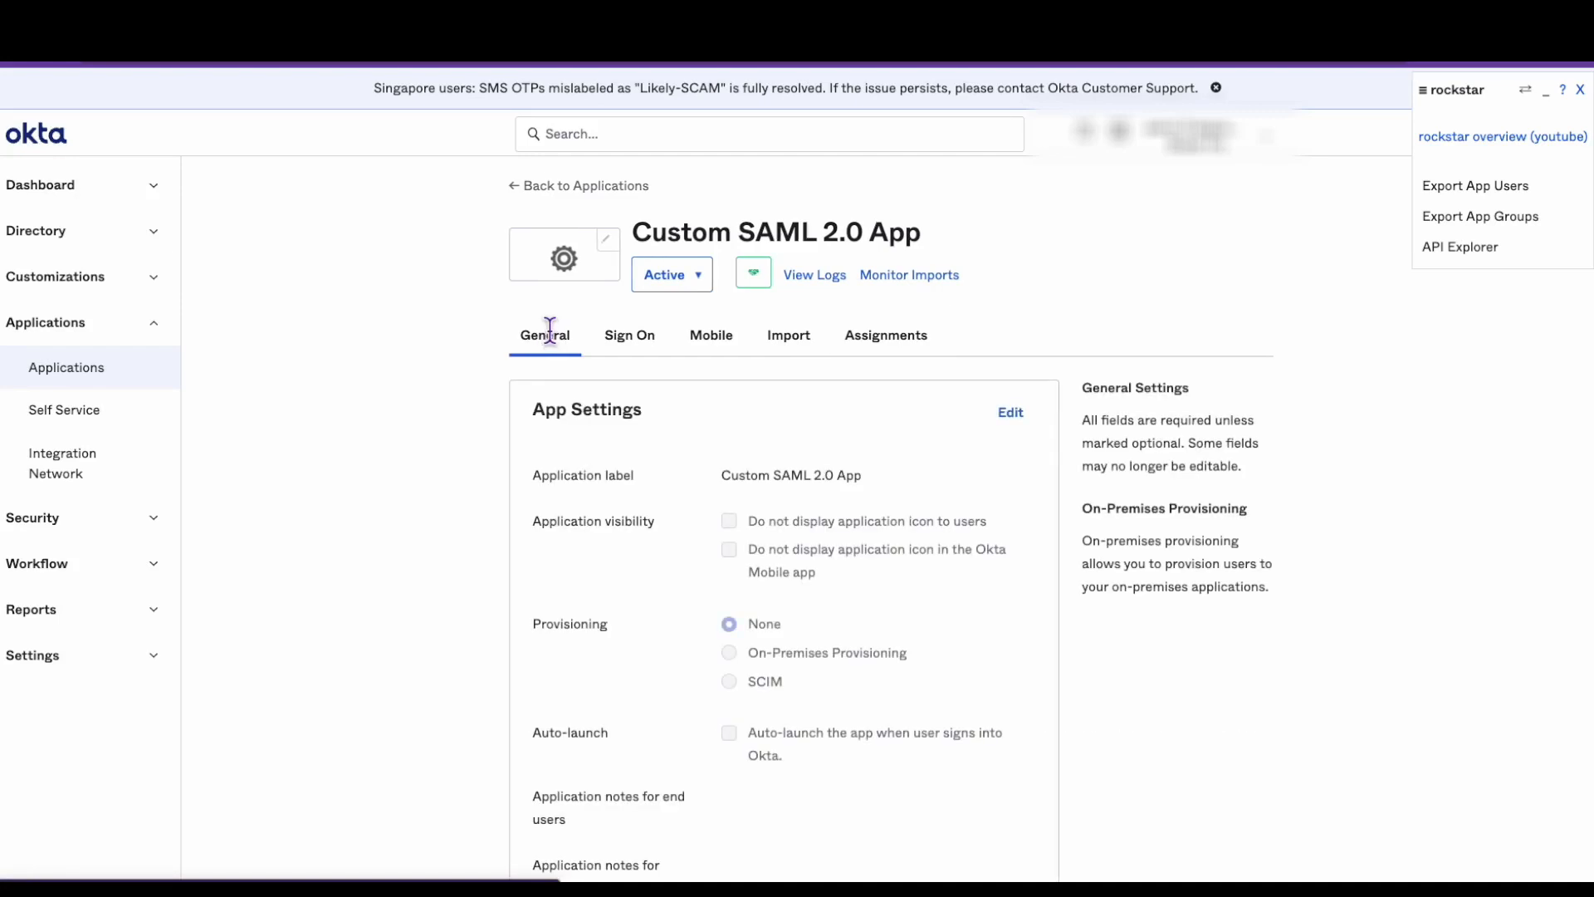
{"action": "scroll", "scroll_direction": "down", "scroll_amount": 3}
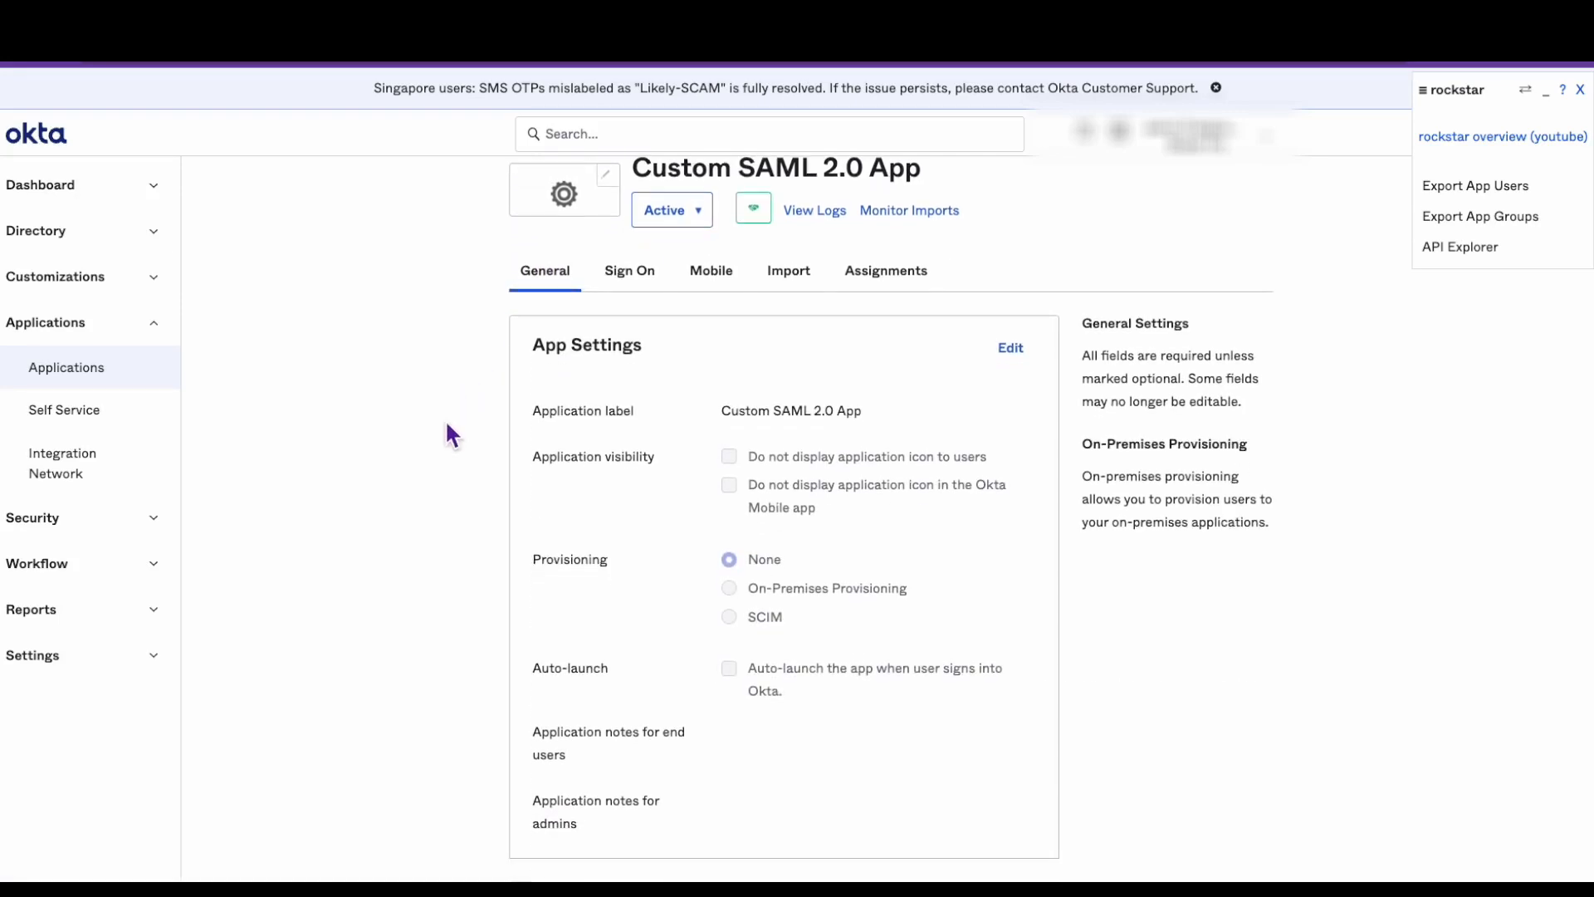
{"action": "scroll", "scroll_direction": "down", "scroll_amount": 3}
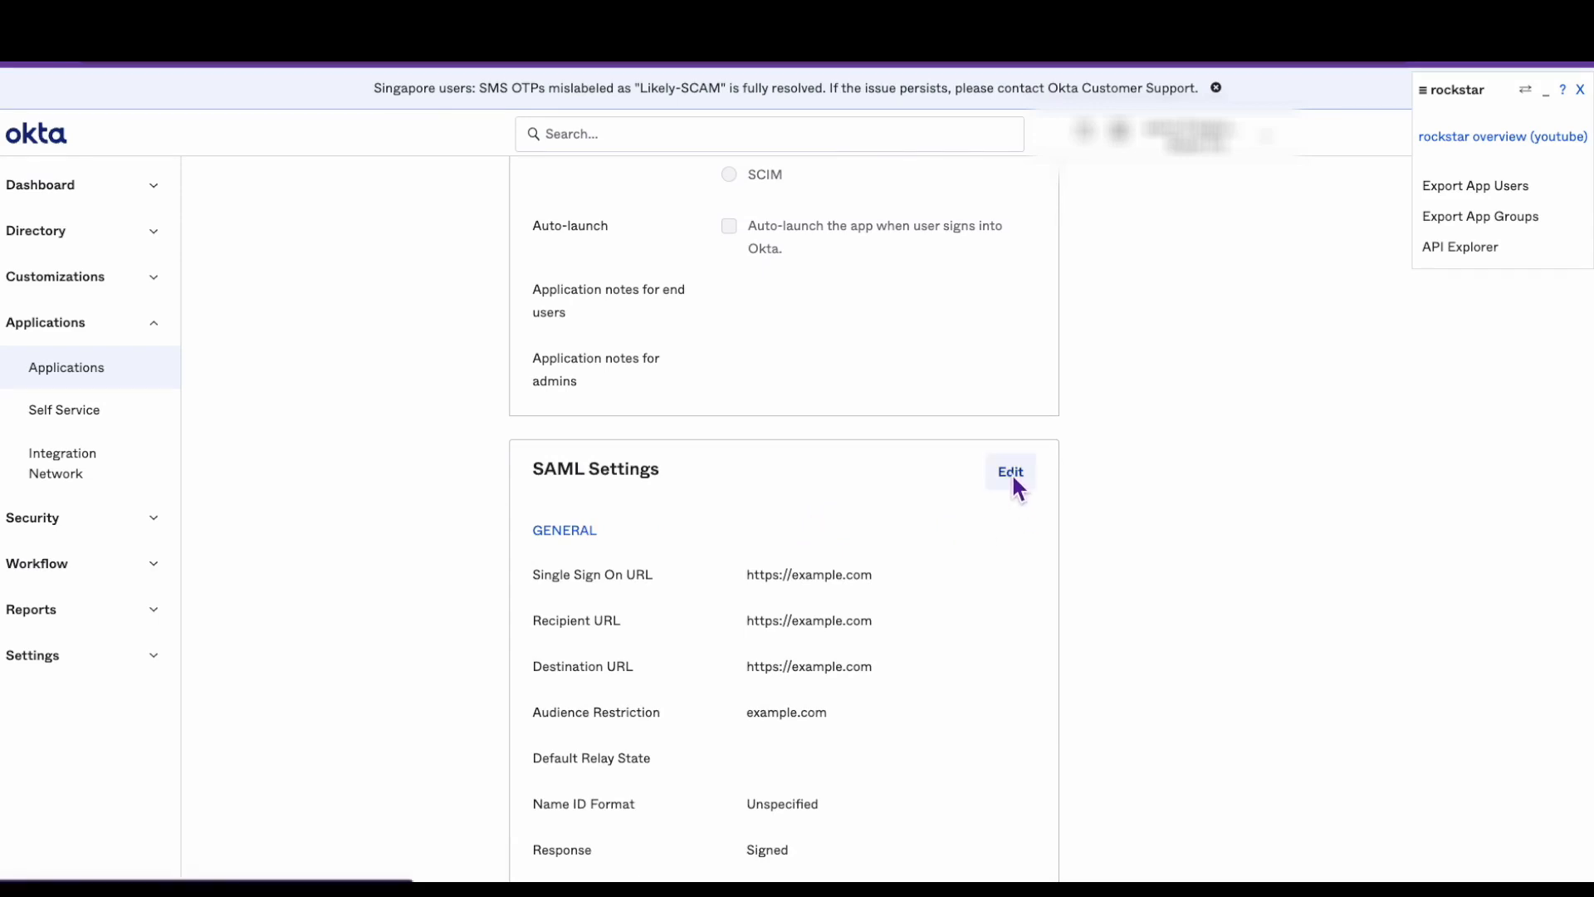
{"action": "left_click", "coordinate": [1009, 470]}
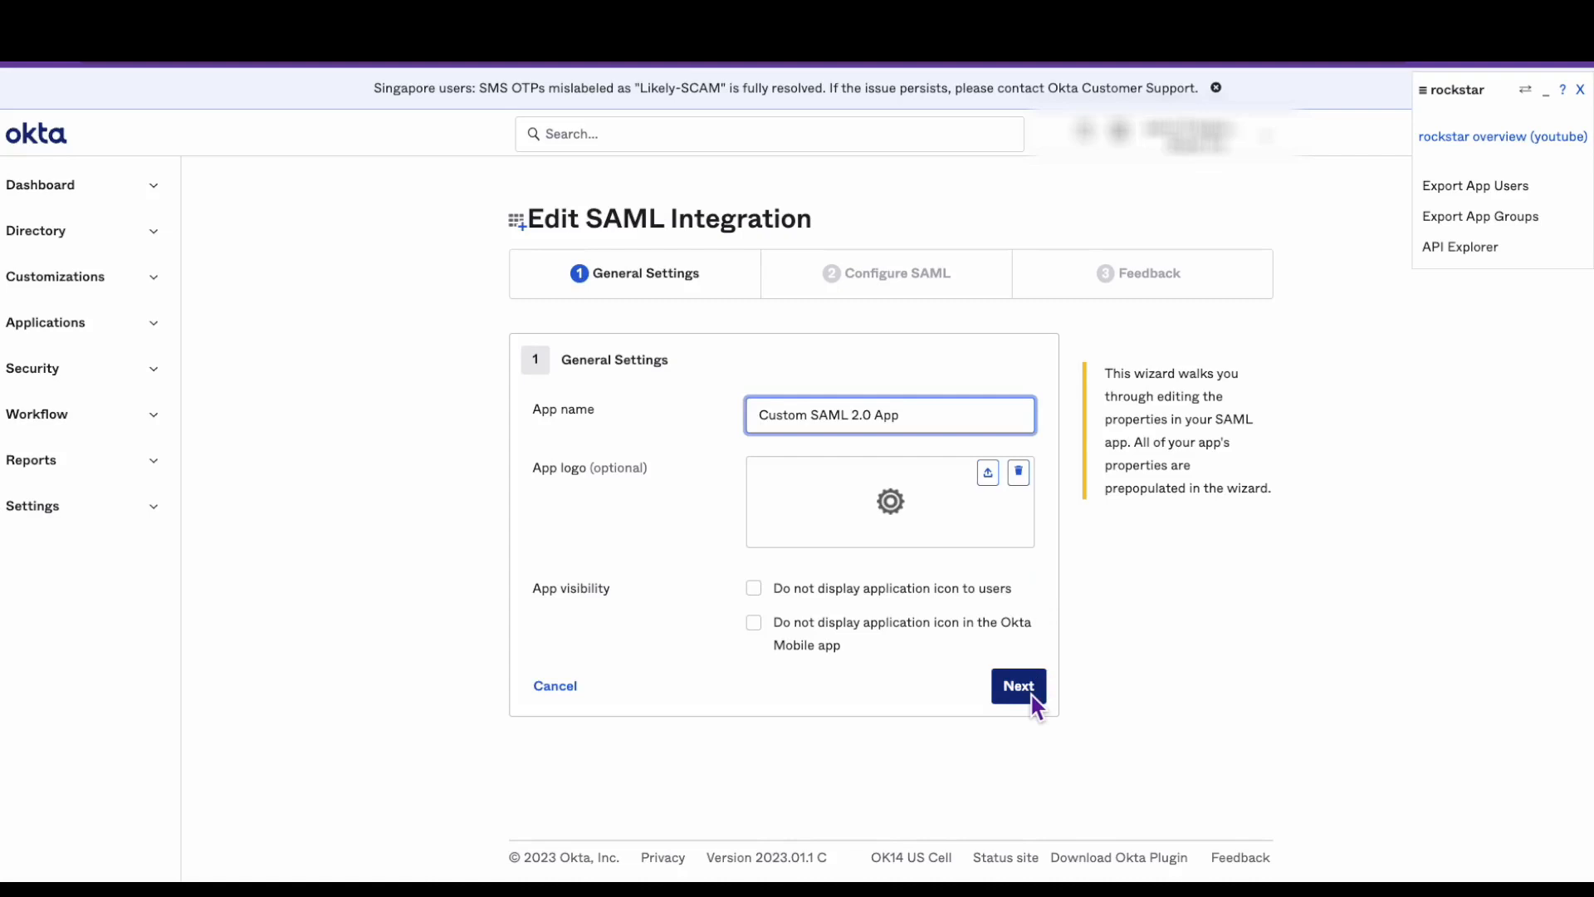
Advance to Configure SAML, show Advanced Settings and browse for a Signature Certificate file
{"action": "left_click", "coordinate": [1018, 685]}
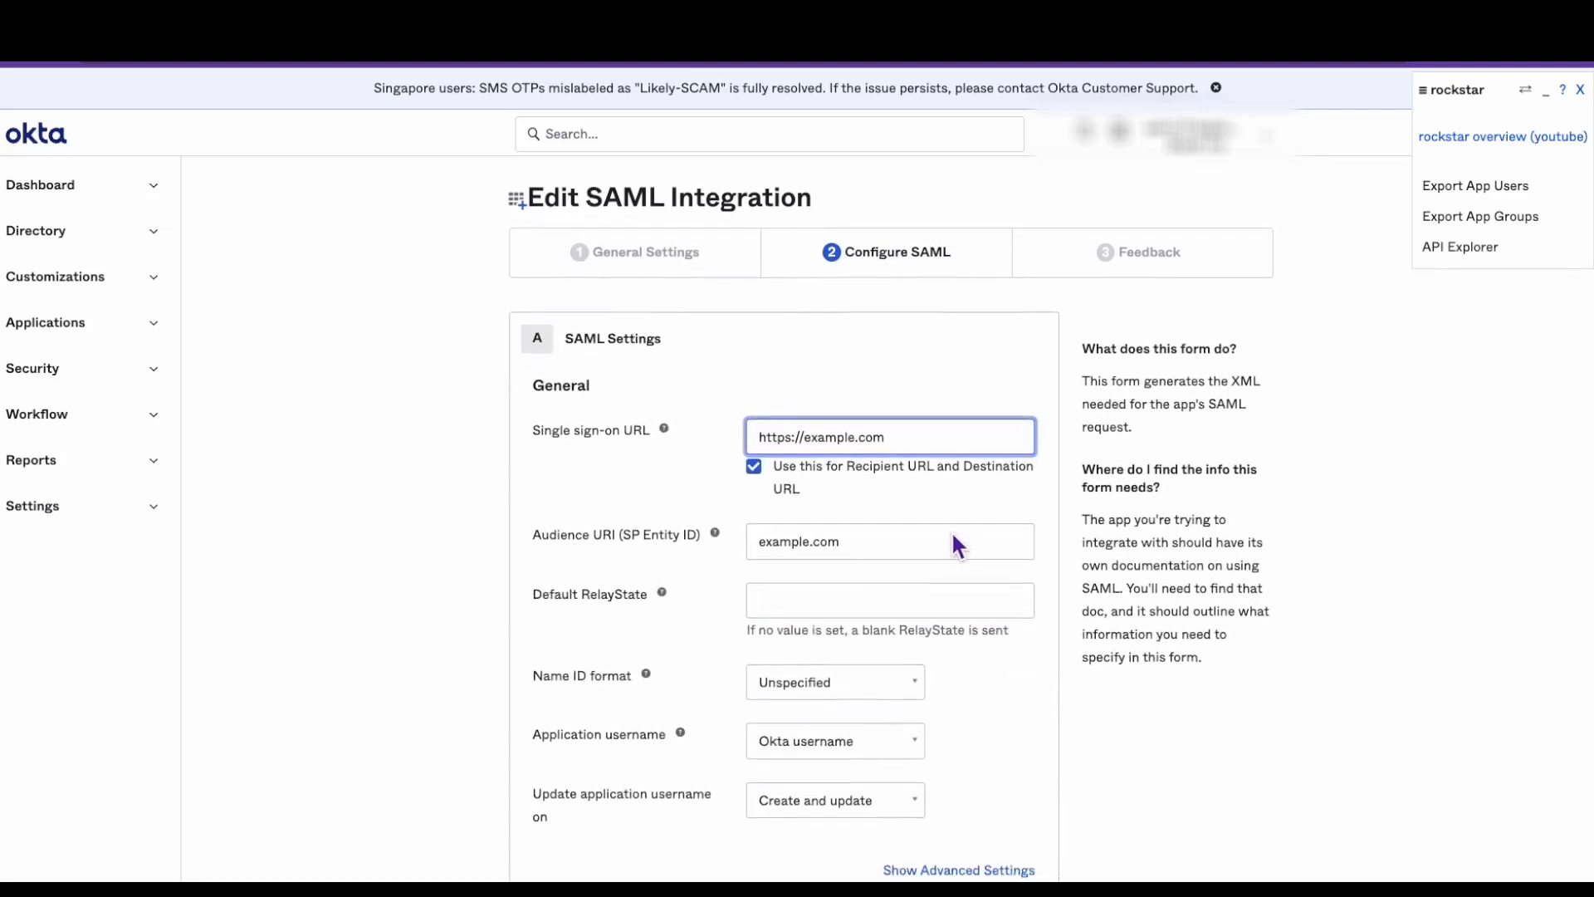
{"action": "scroll", "scroll_direction": "down", "scroll_amount": 3}
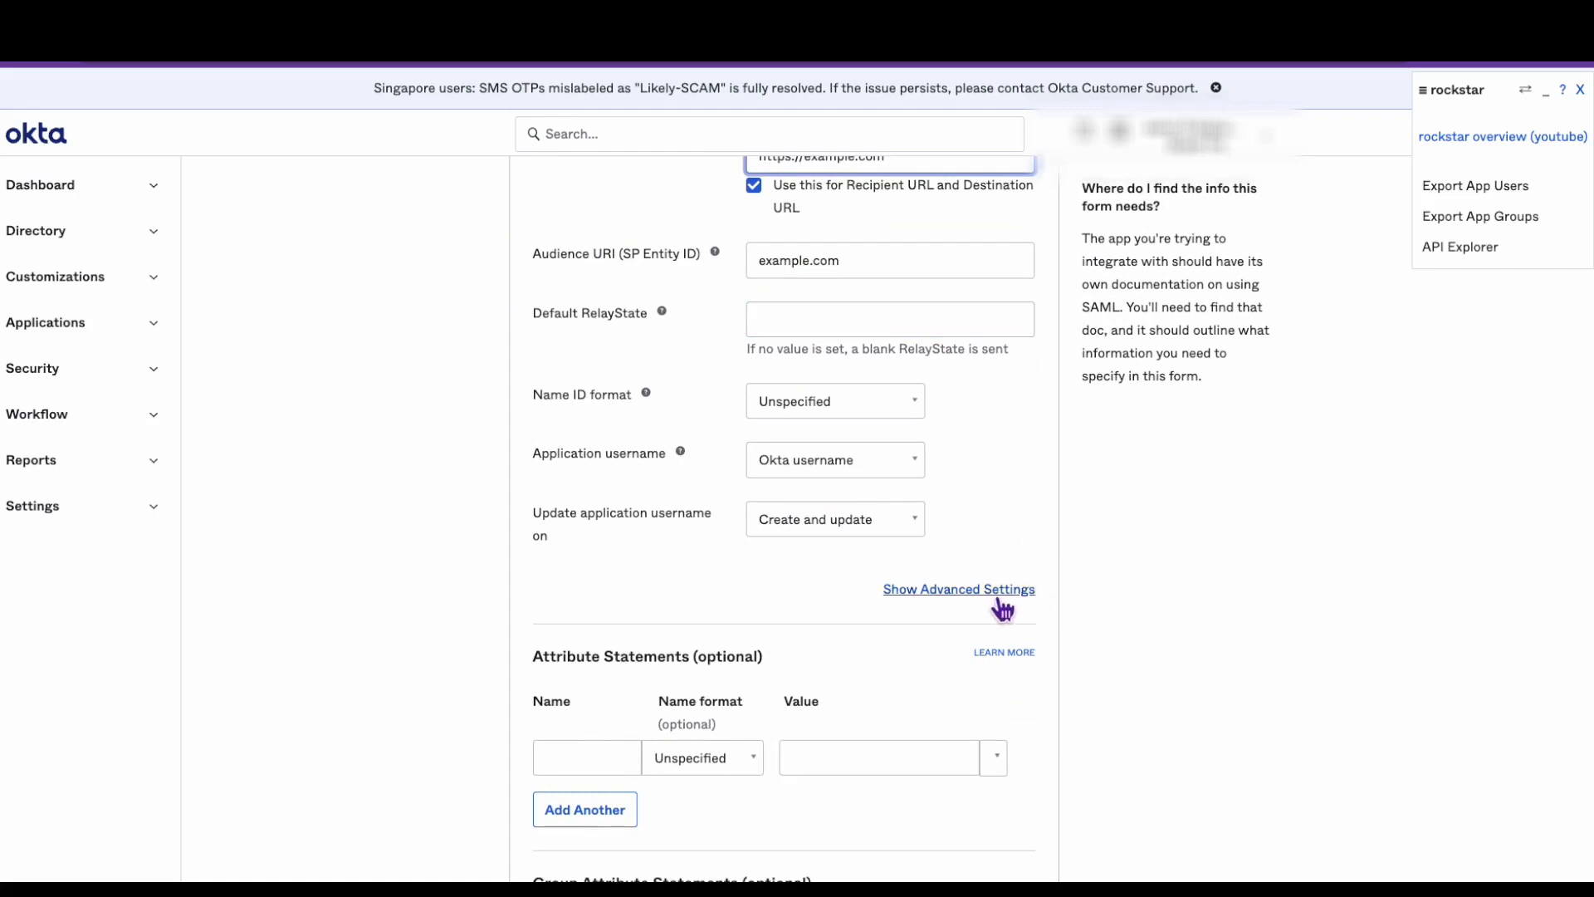
{"action": "left_click", "coordinate": [958, 588]}
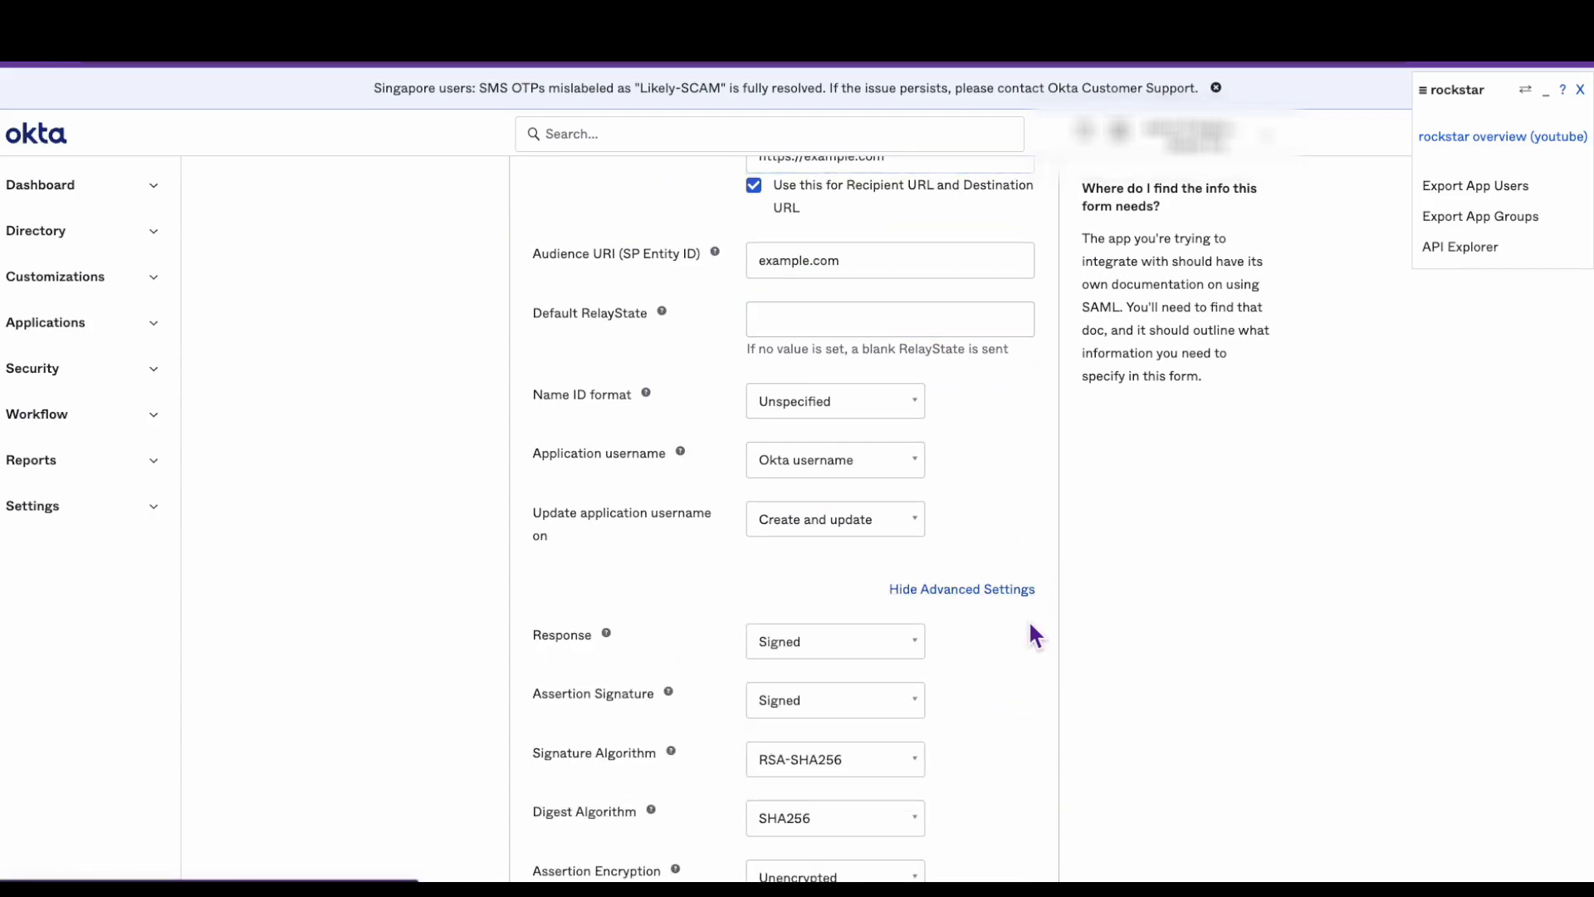
{"action": "scroll", "scroll_direction": "down", "scroll_amount": 3}
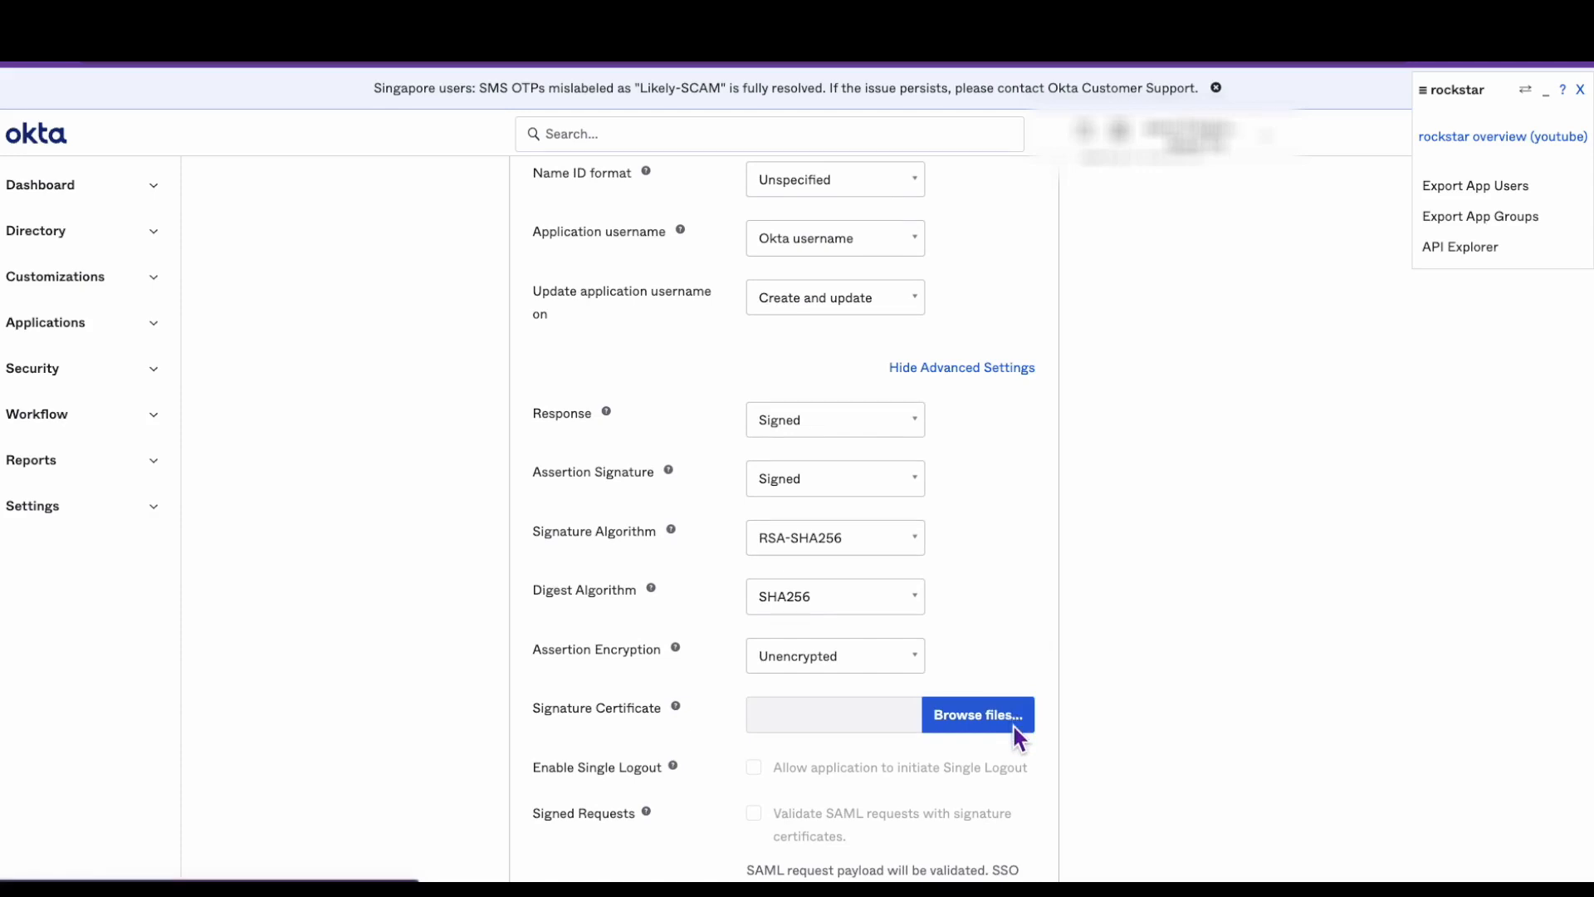
{"action": "left_click", "coordinate": [976, 713]}
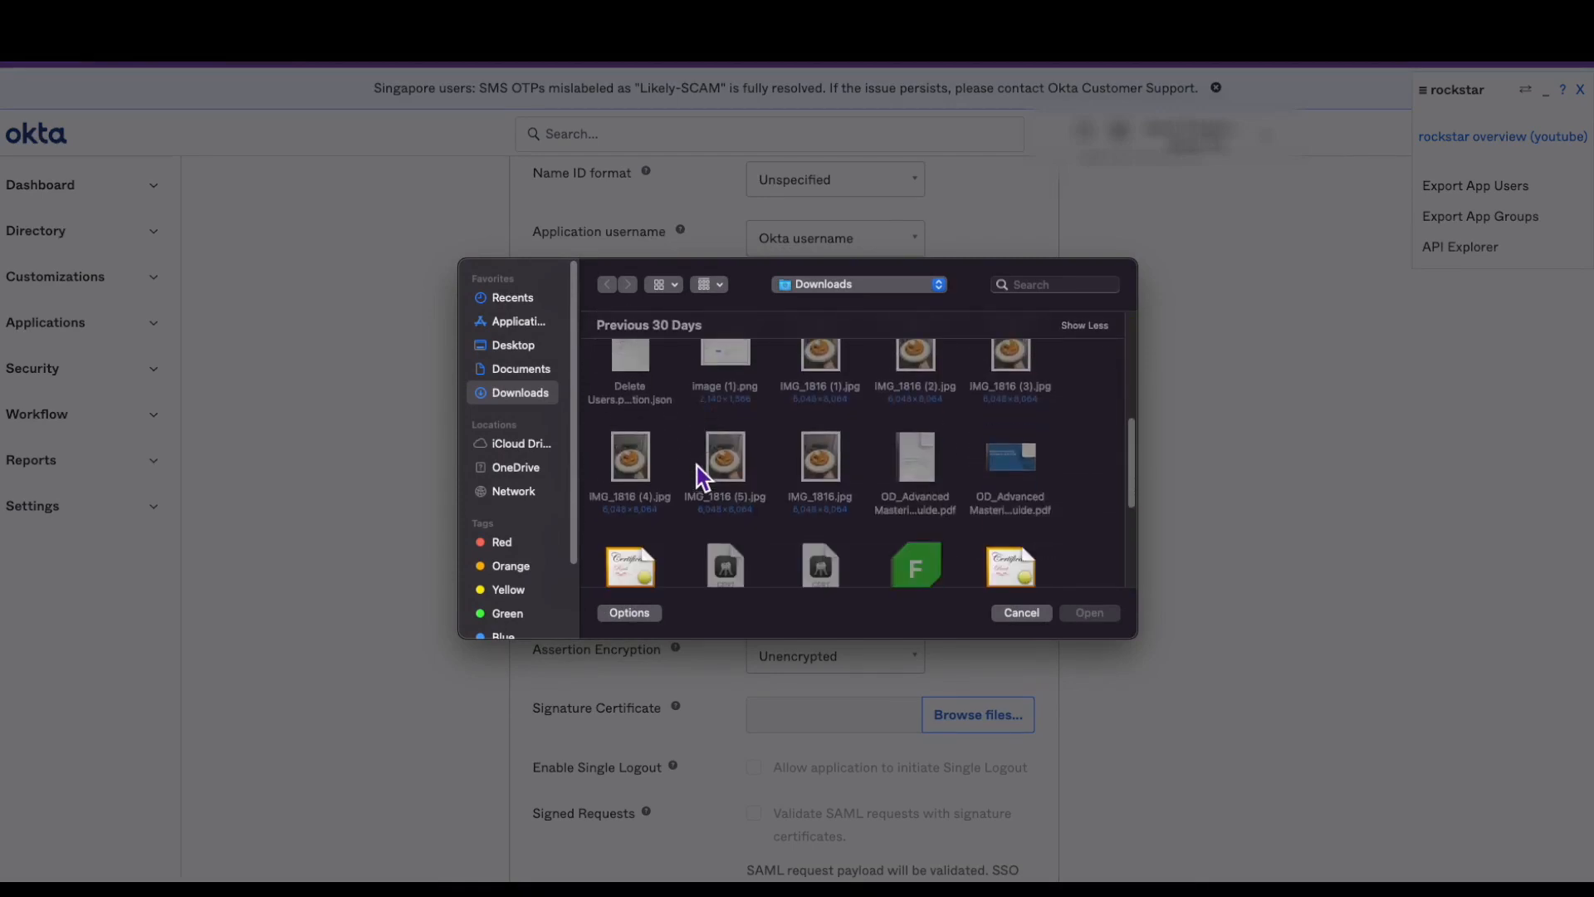
Select okta.pem from Downloads and upload it as the signature certificate
{"action": "scroll", "scroll_direction": "down", "scroll_amount": 3}
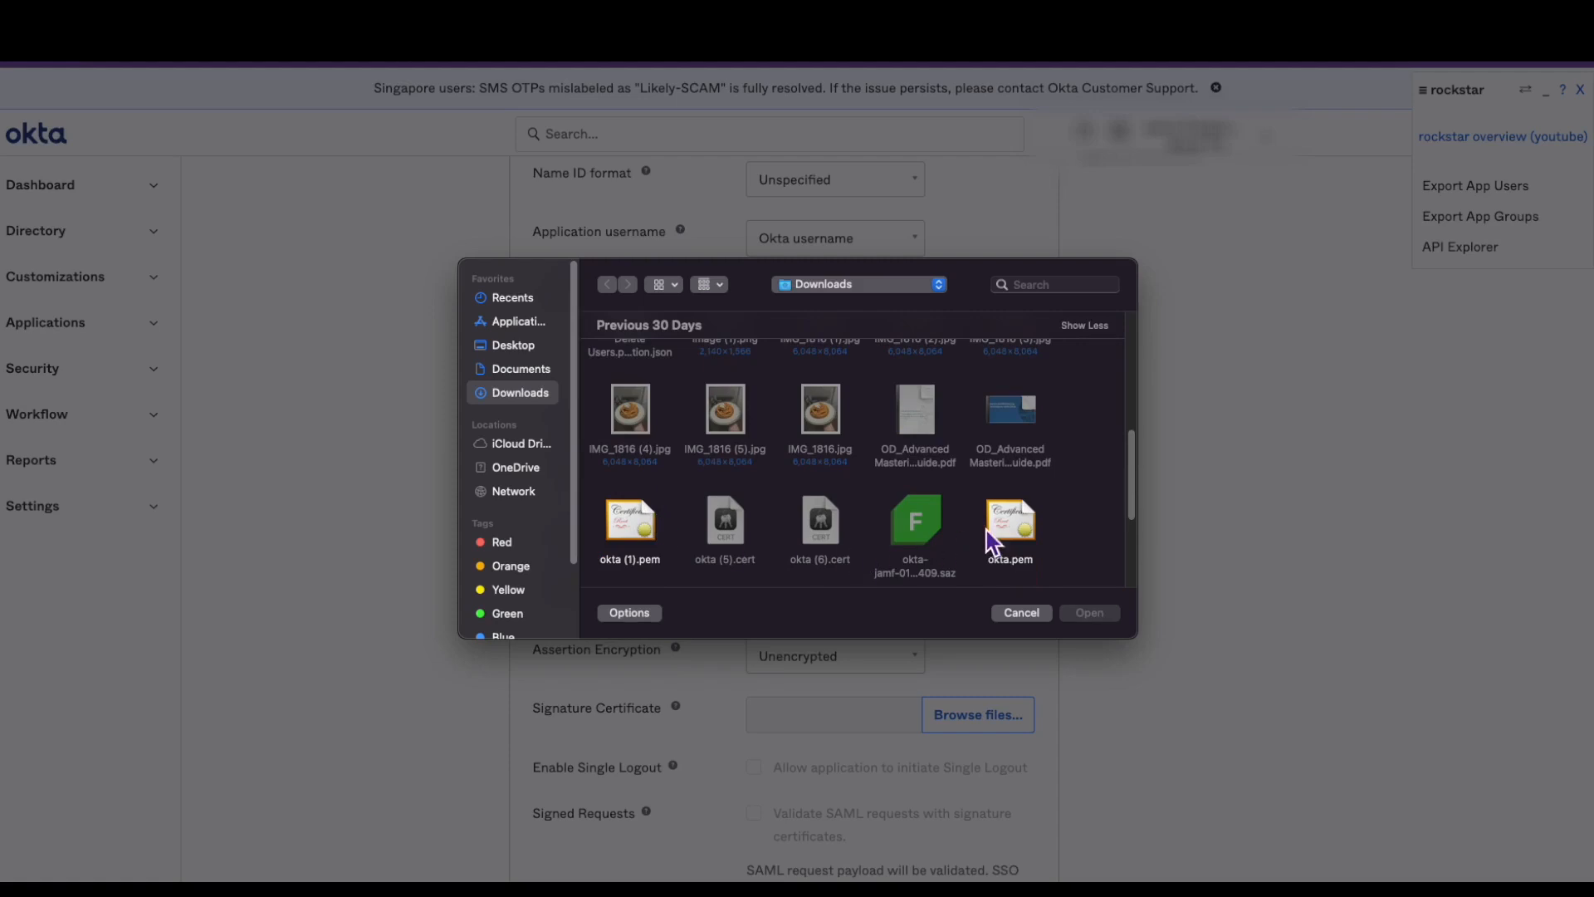
{"action": "left_click", "coordinate": [1009, 523]}
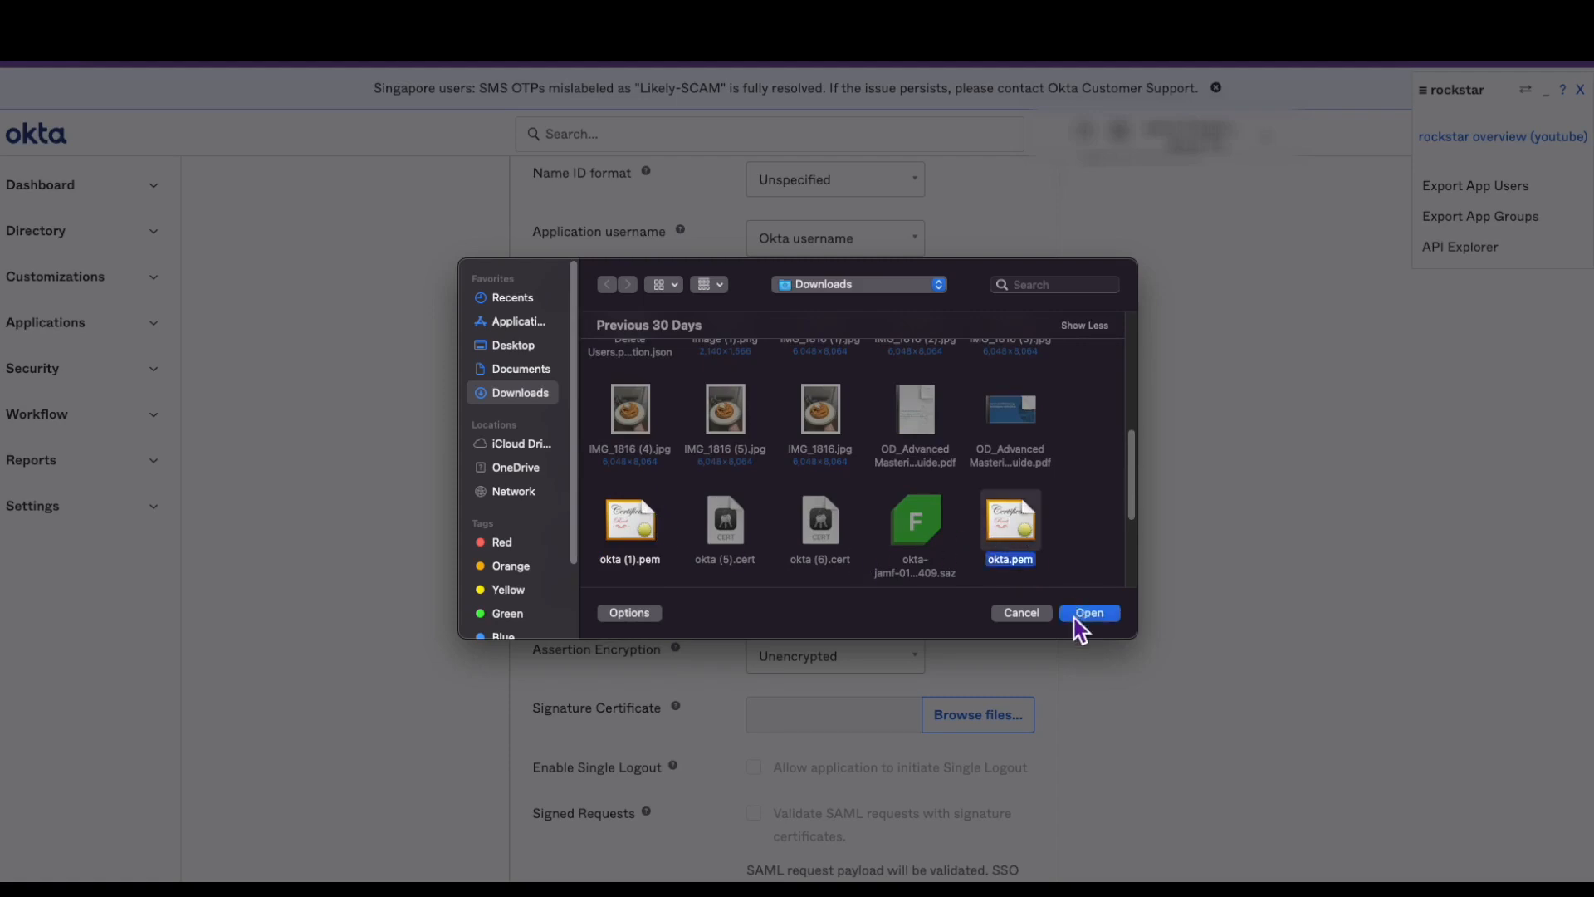
{"action": "left_click", "coordinate": [1088, 612]}
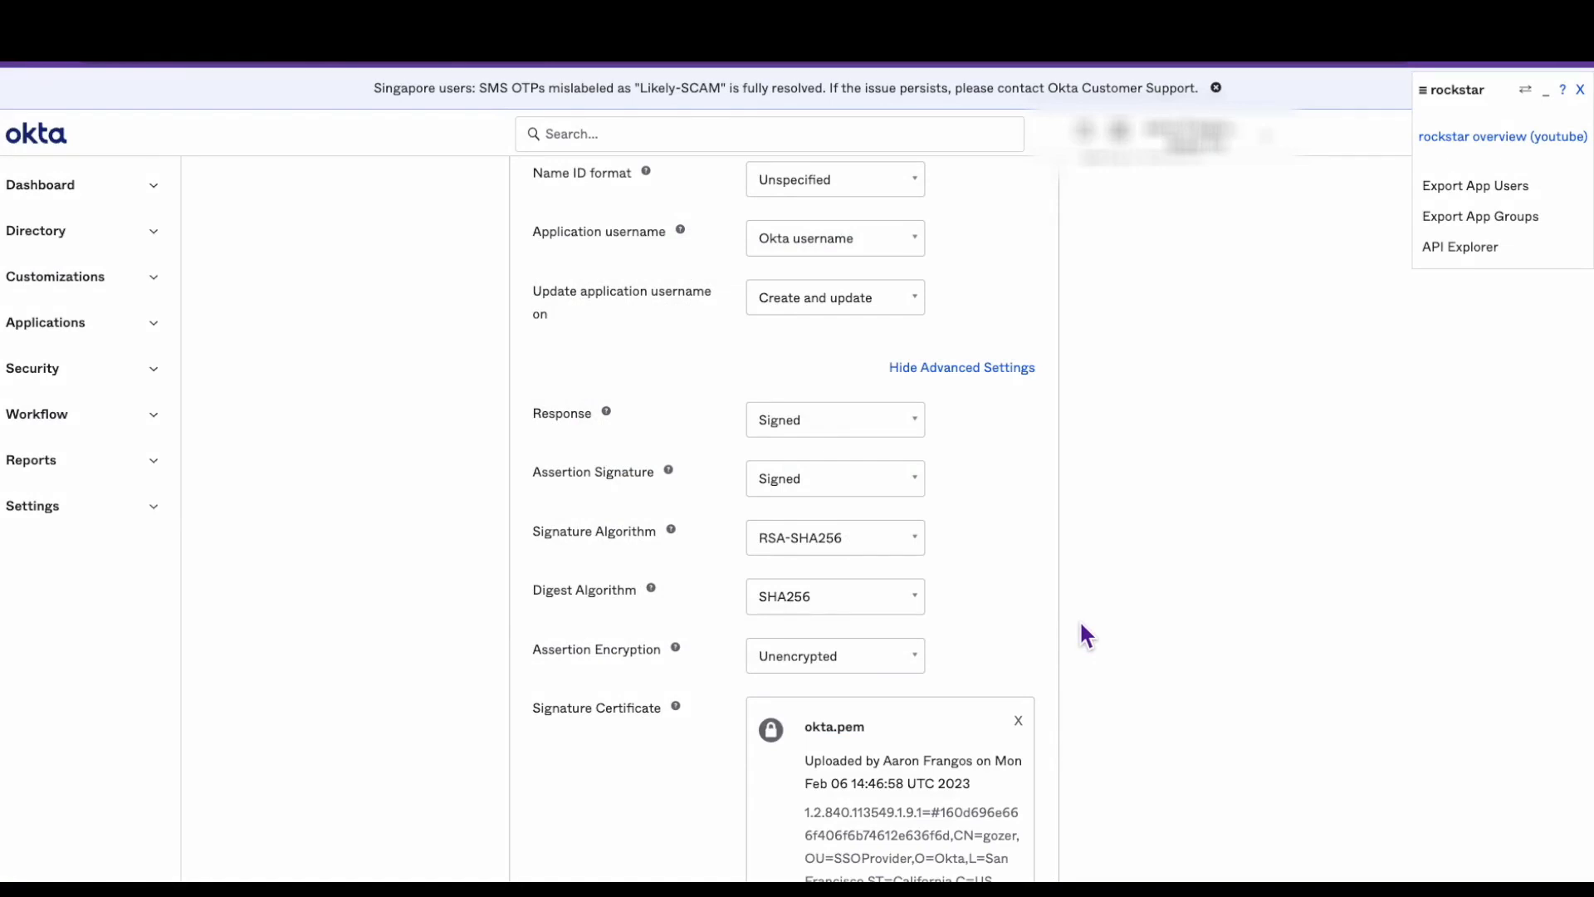
Finish the wizard to save the SAML integration and return to the app's Sign On settings
{"action": "scroll", "scroll_direction": "down", "scroll_amount": 3}
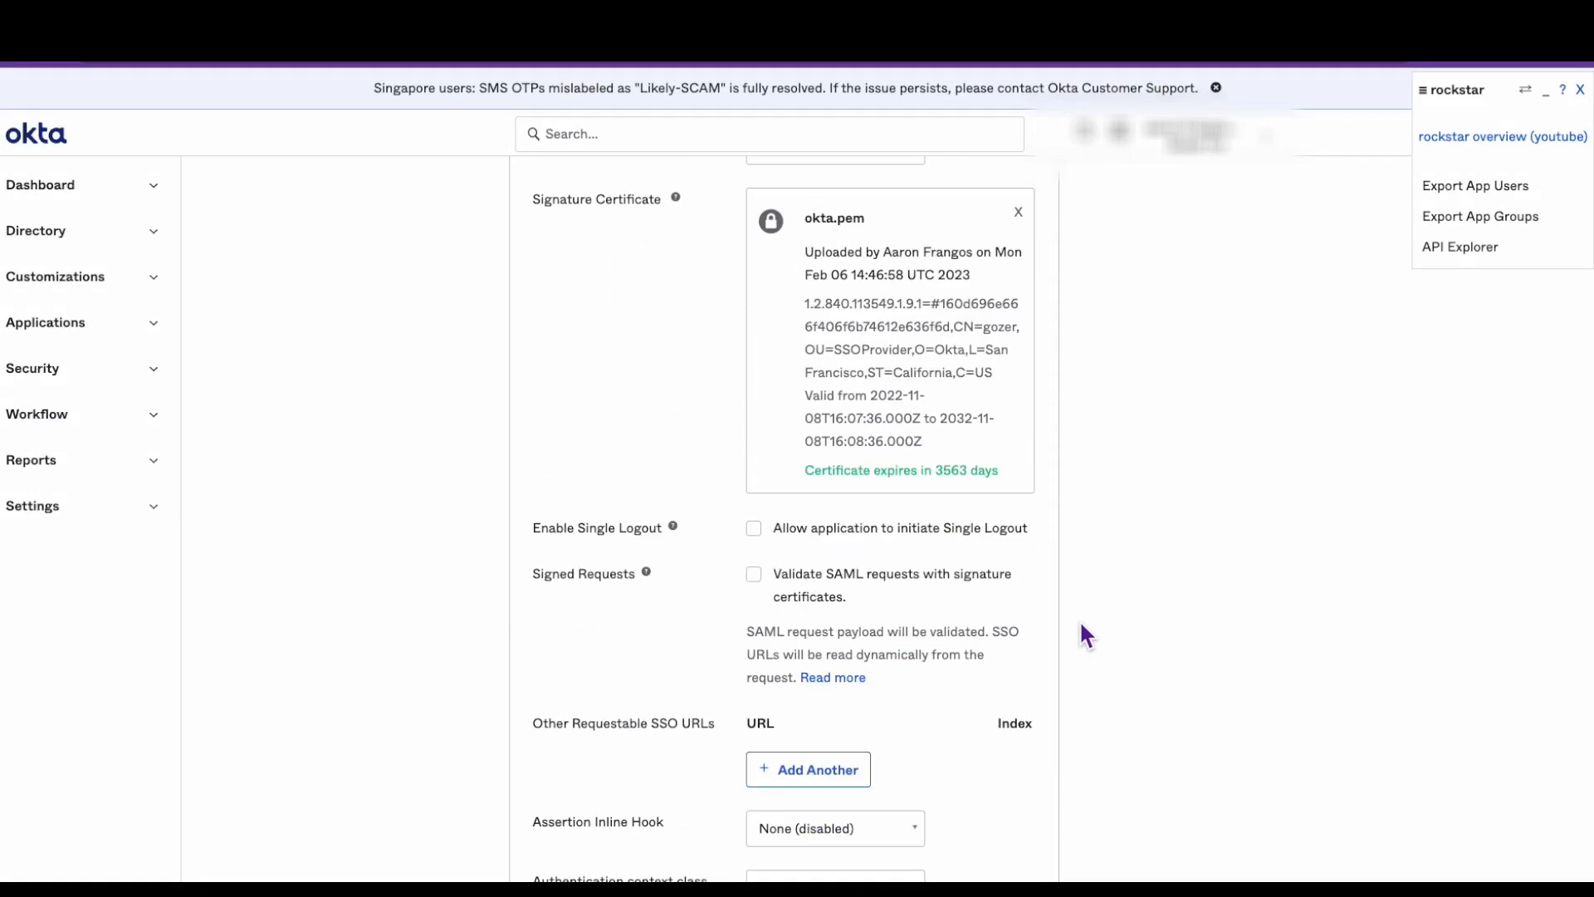
{"action": "scroll", "scroll_direction": "down", "scroll_amount": 3}
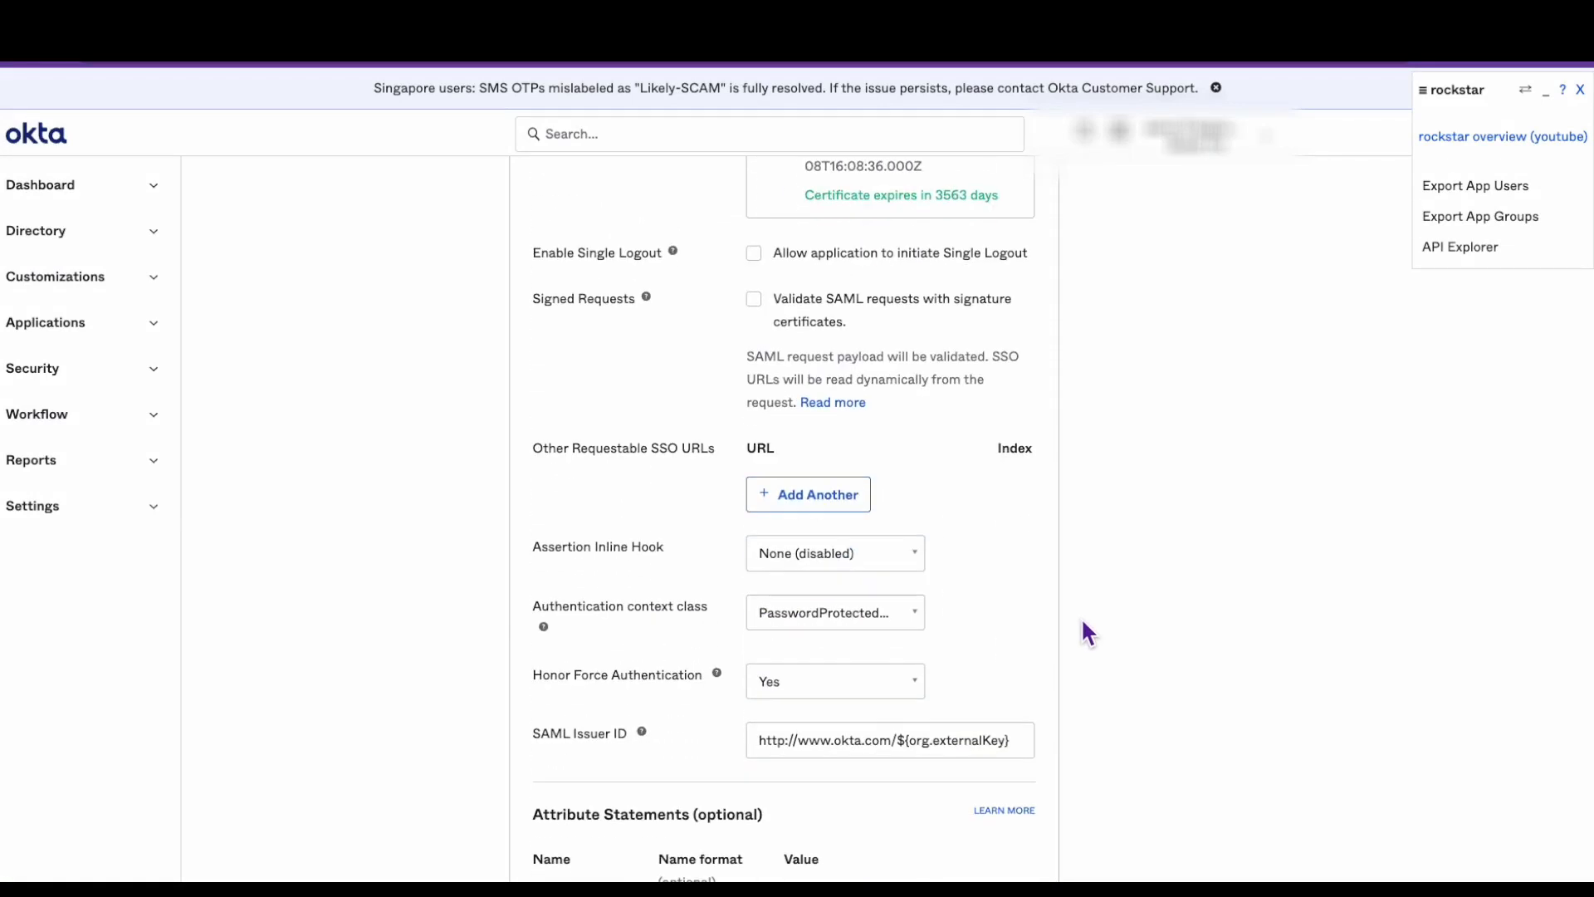
{"action": "scroll", "scroll_direction": "down", "scroll_amount": 3}
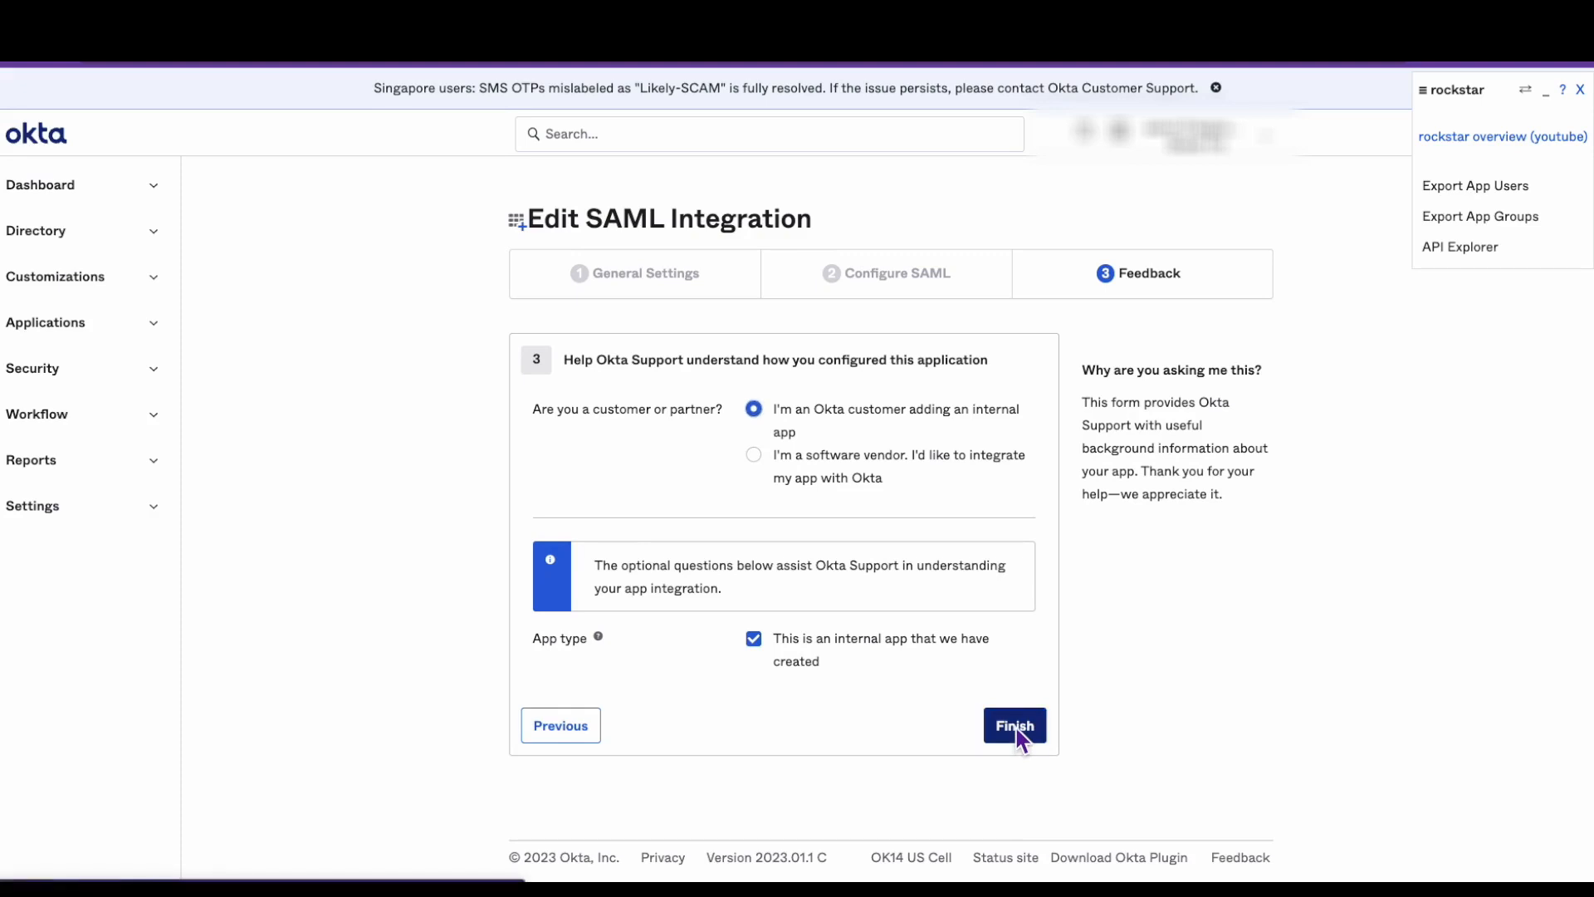
{"action": "left_click", "coordinate": [1013, 725]}
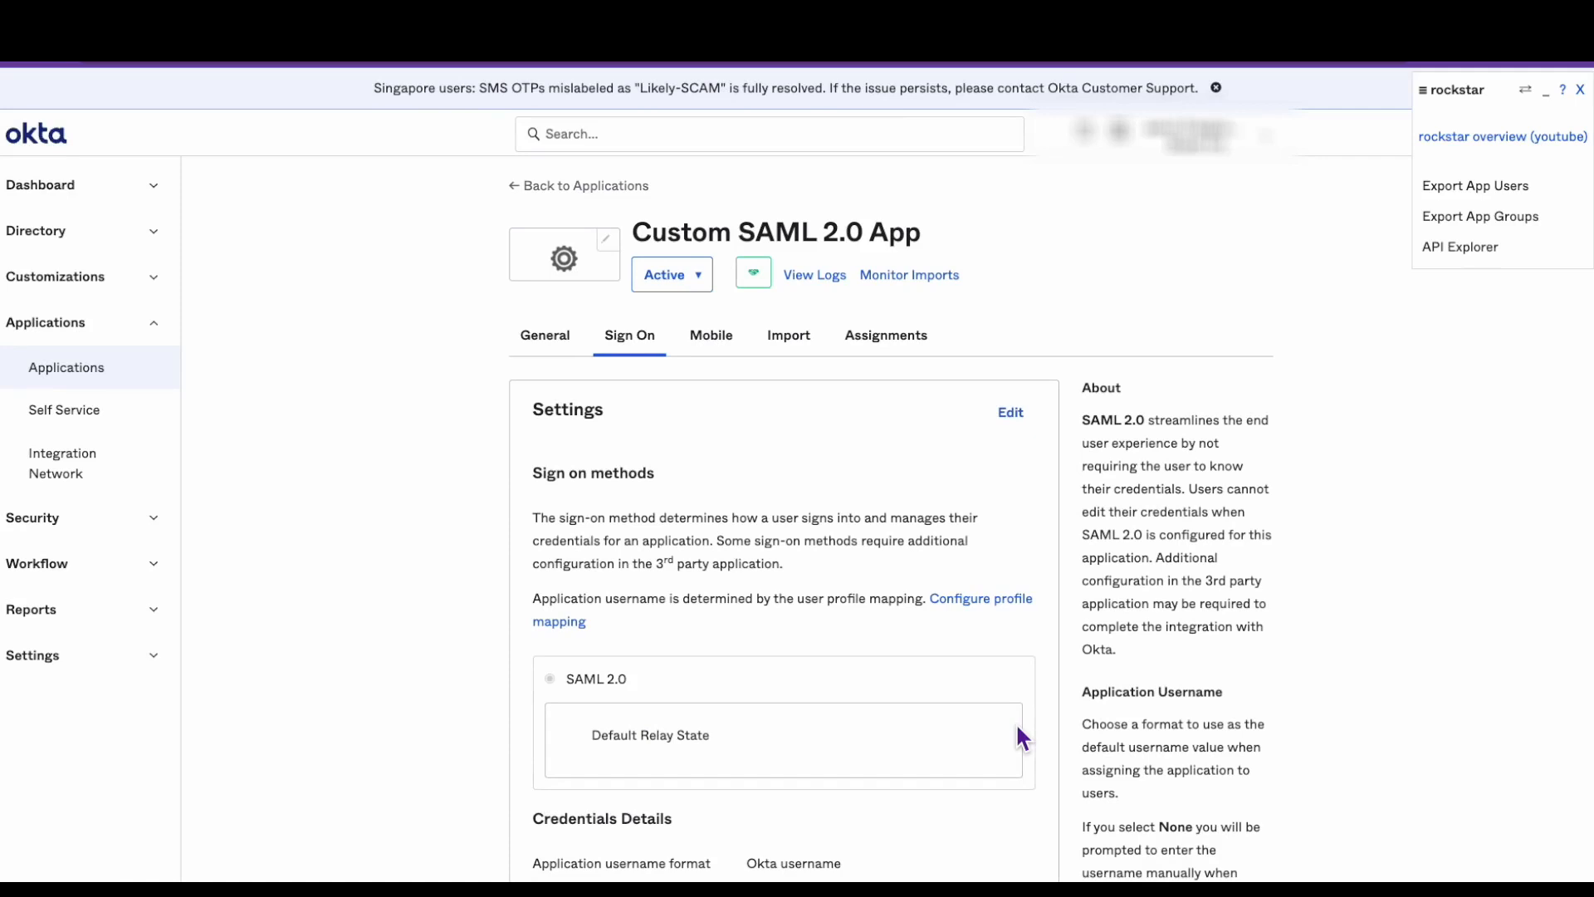